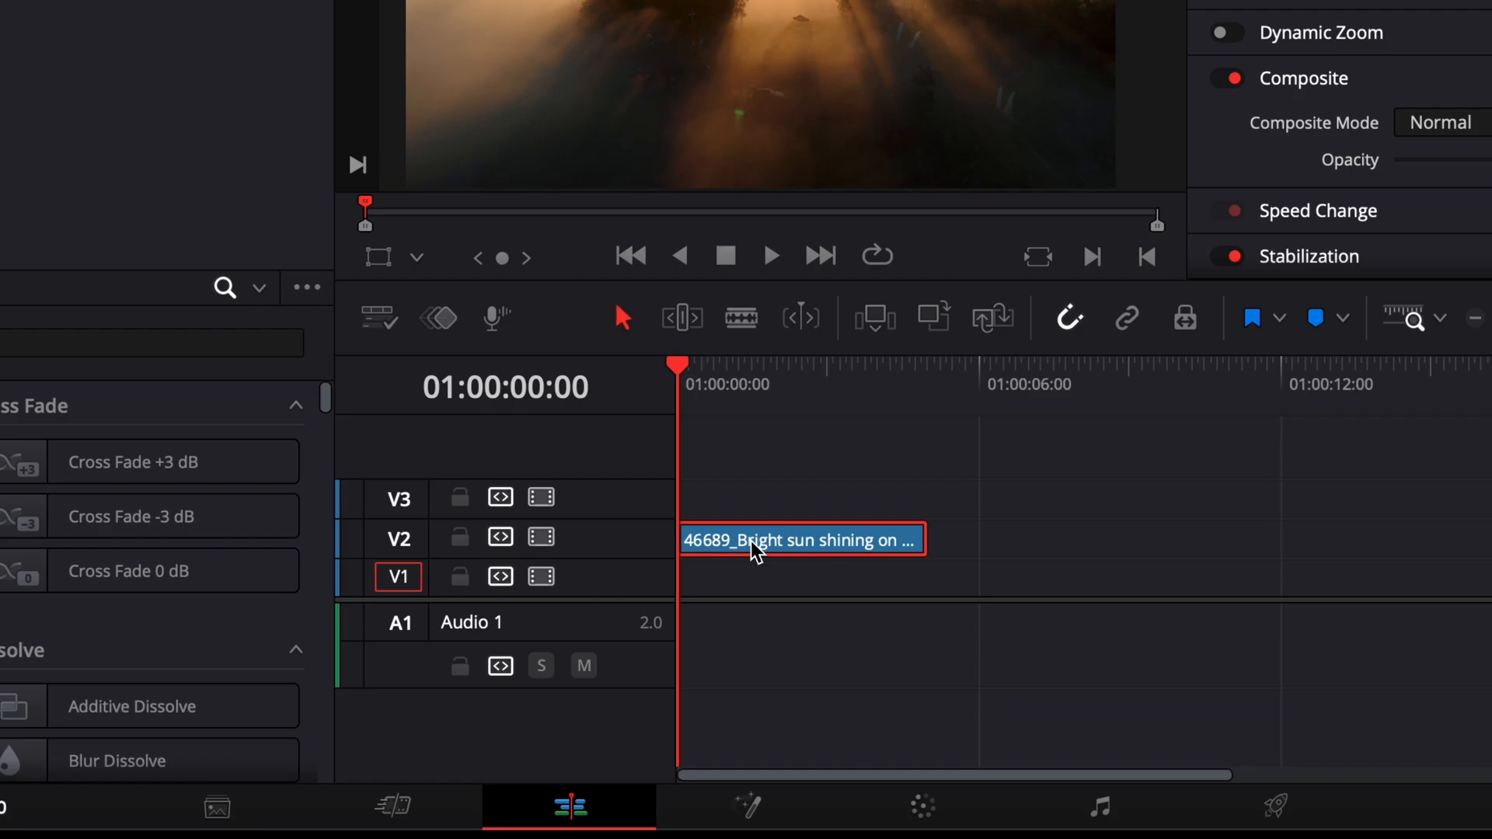
pyautogui.moveTo(460, 523)
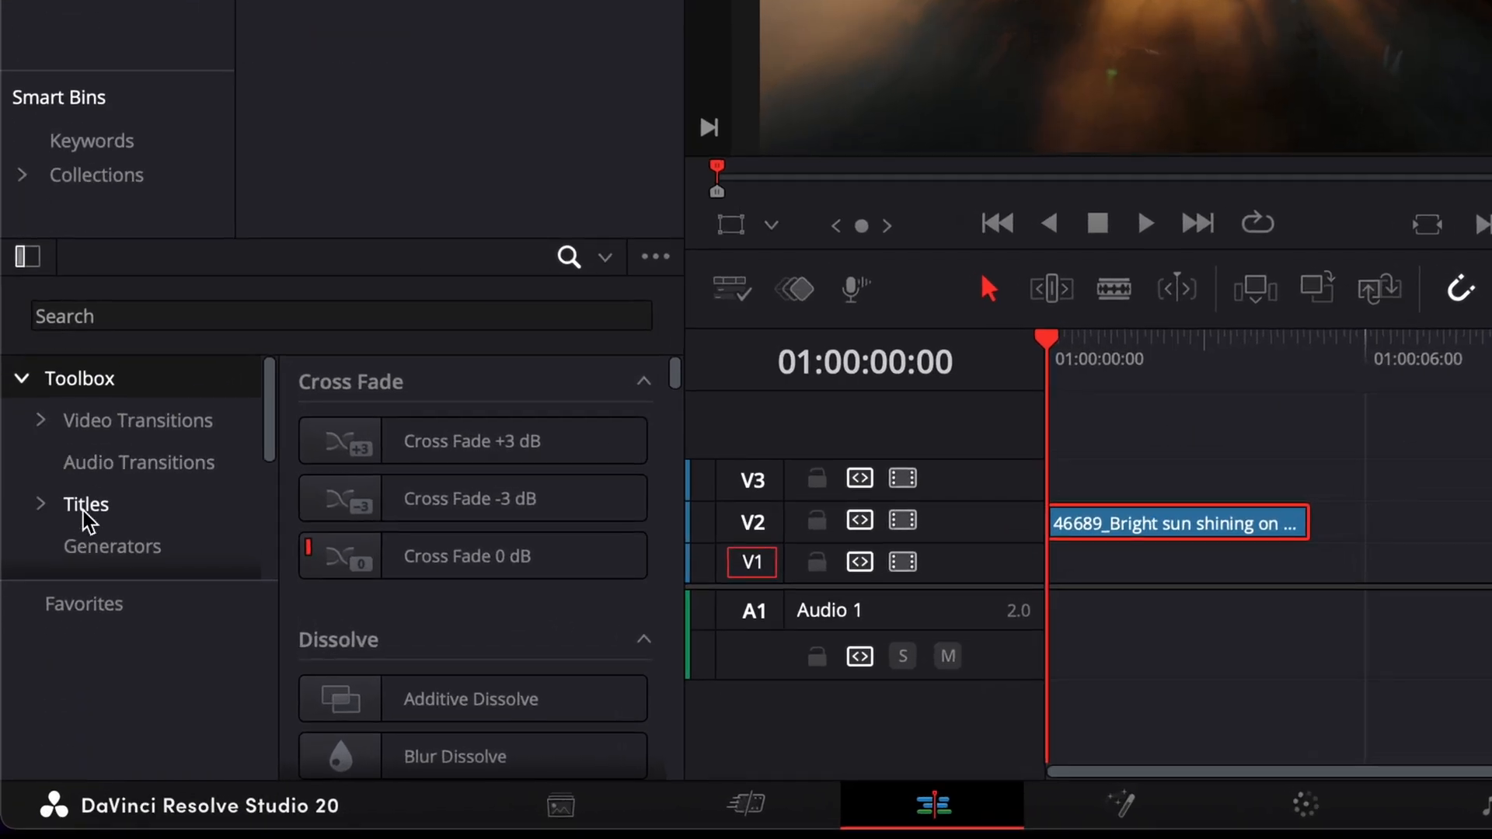
# Add a Text title on V1 under the sunrise clip and select the sunrise clip
pyautogui.click(84, 504)
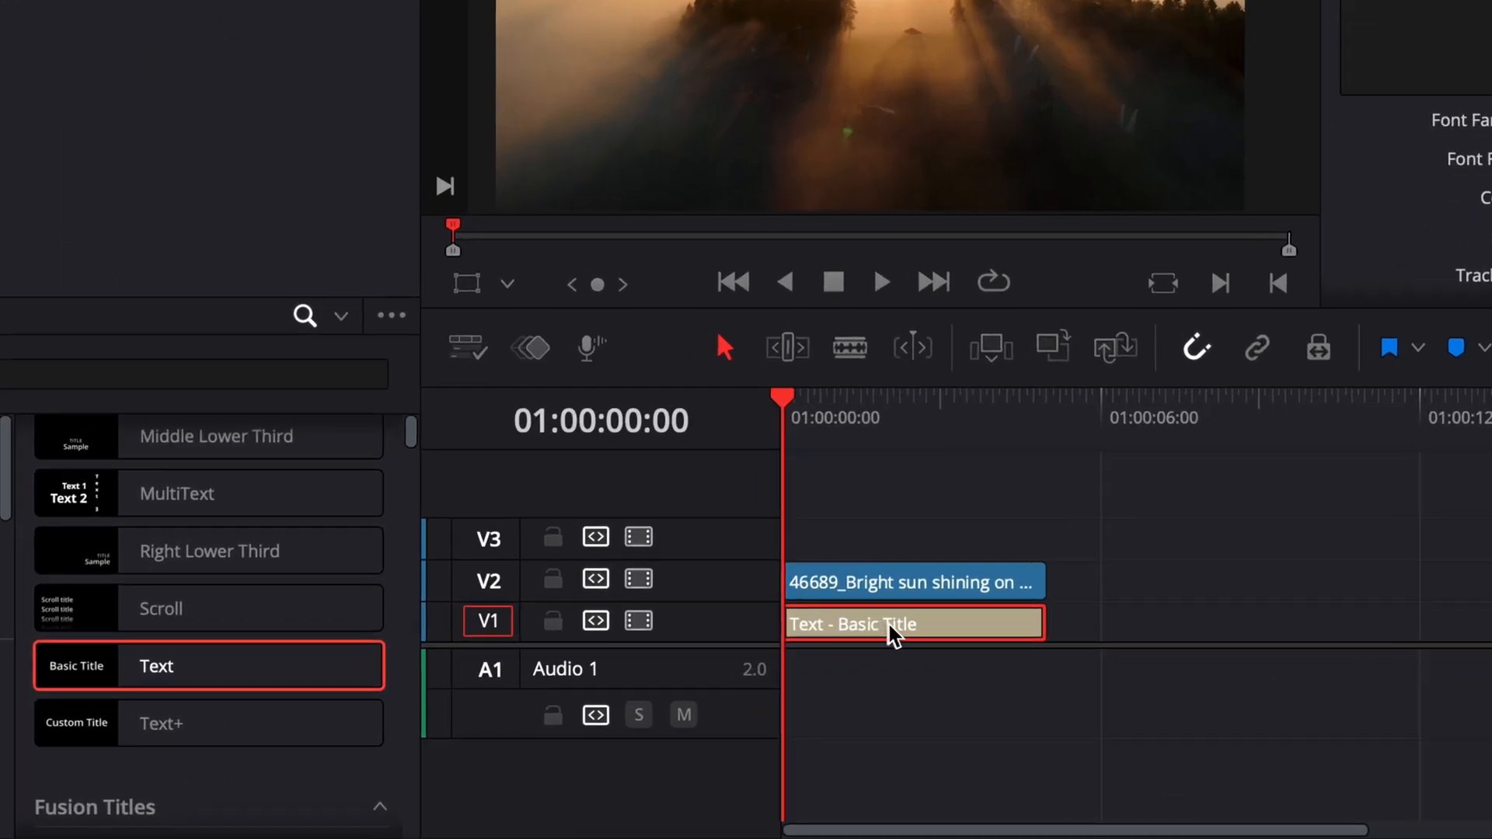
pyautogui.click(912, 581)
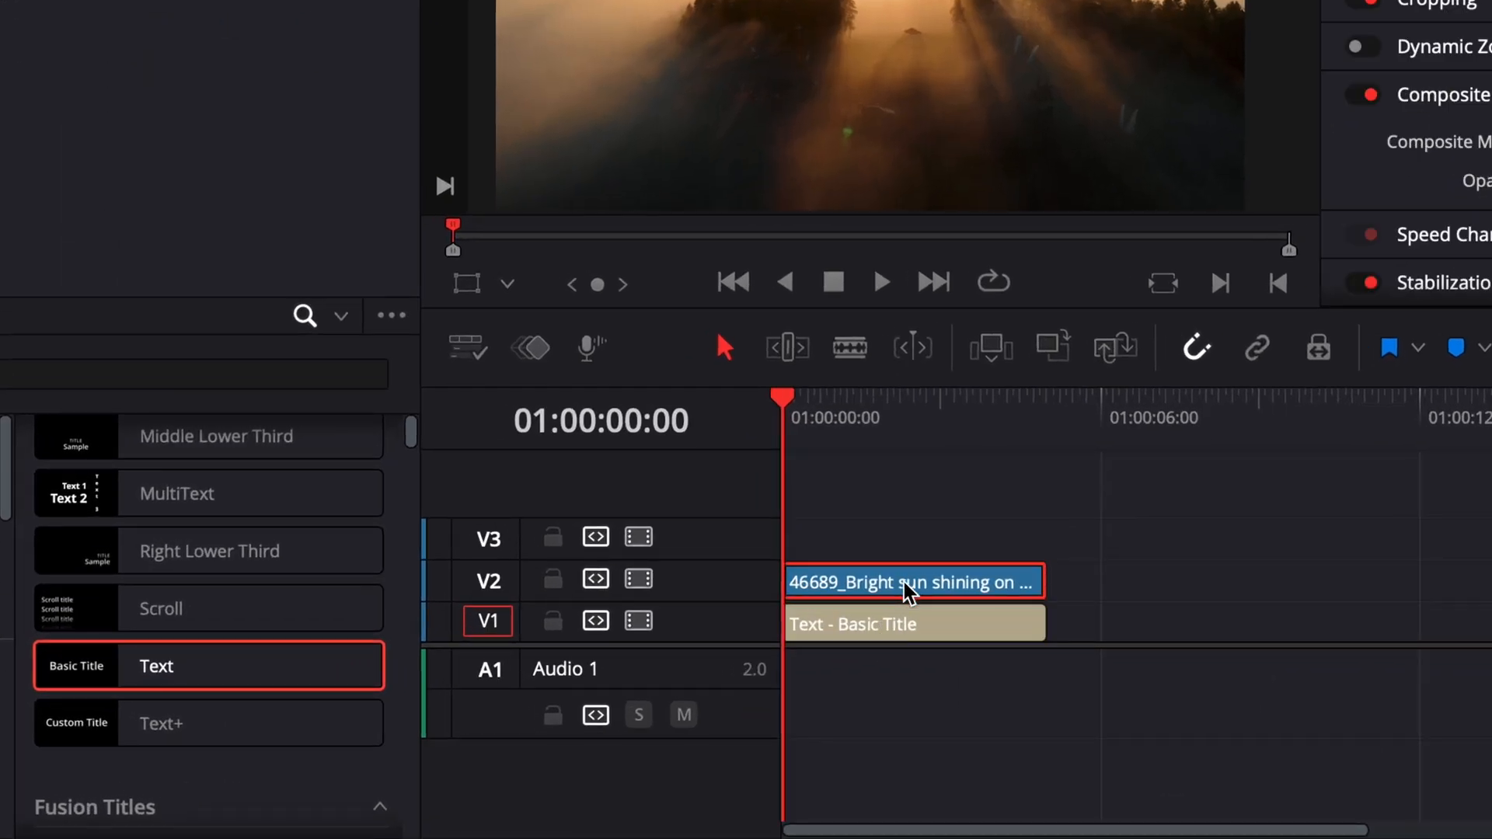
# Disable V2 video and rewrite the title as bold white 'QUICK RESOLVE'
pyautogui.click(639, 586)
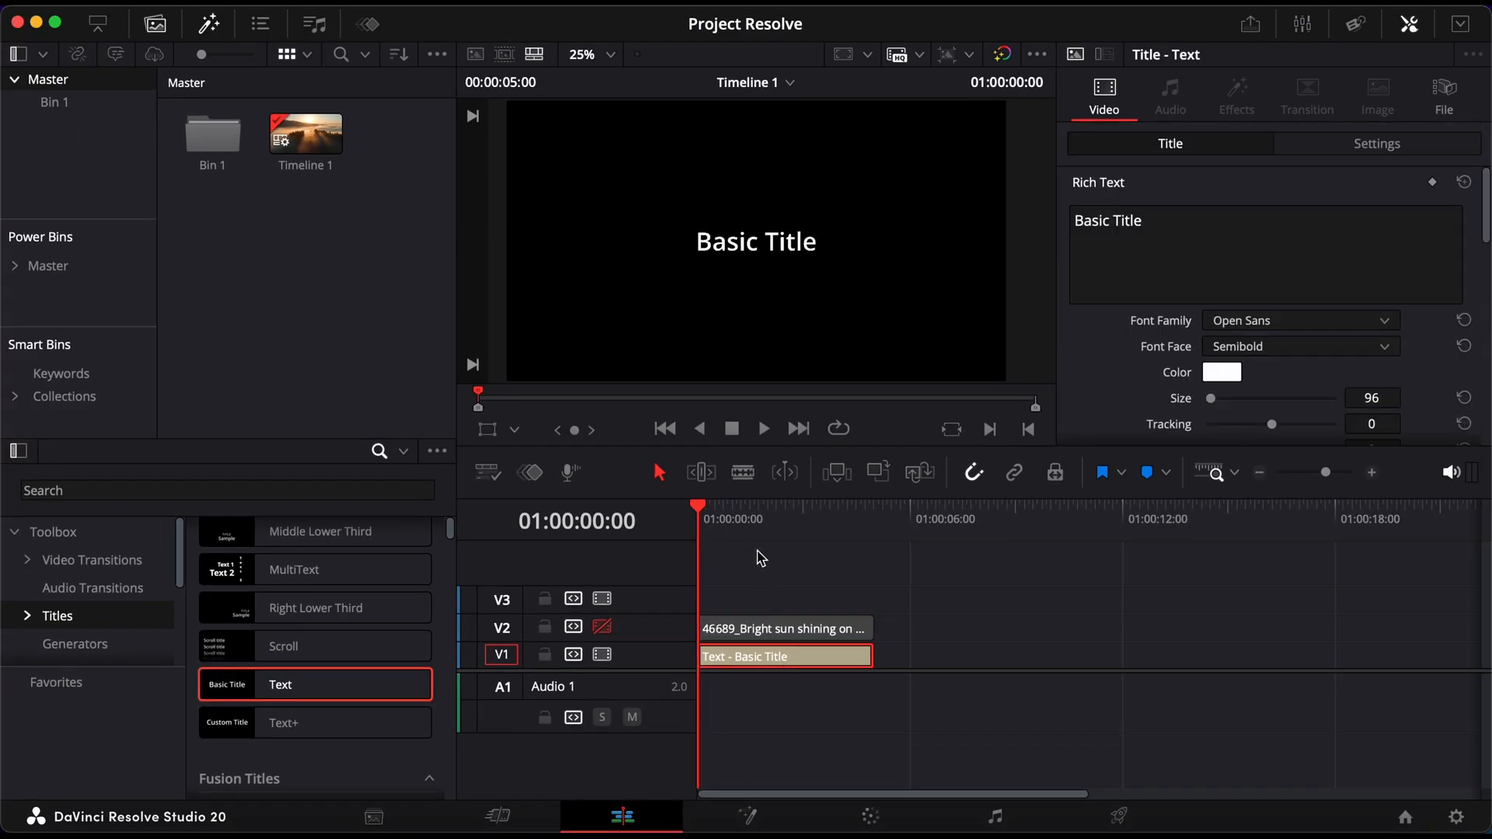
pyautogui.moveTo(1117, 322)
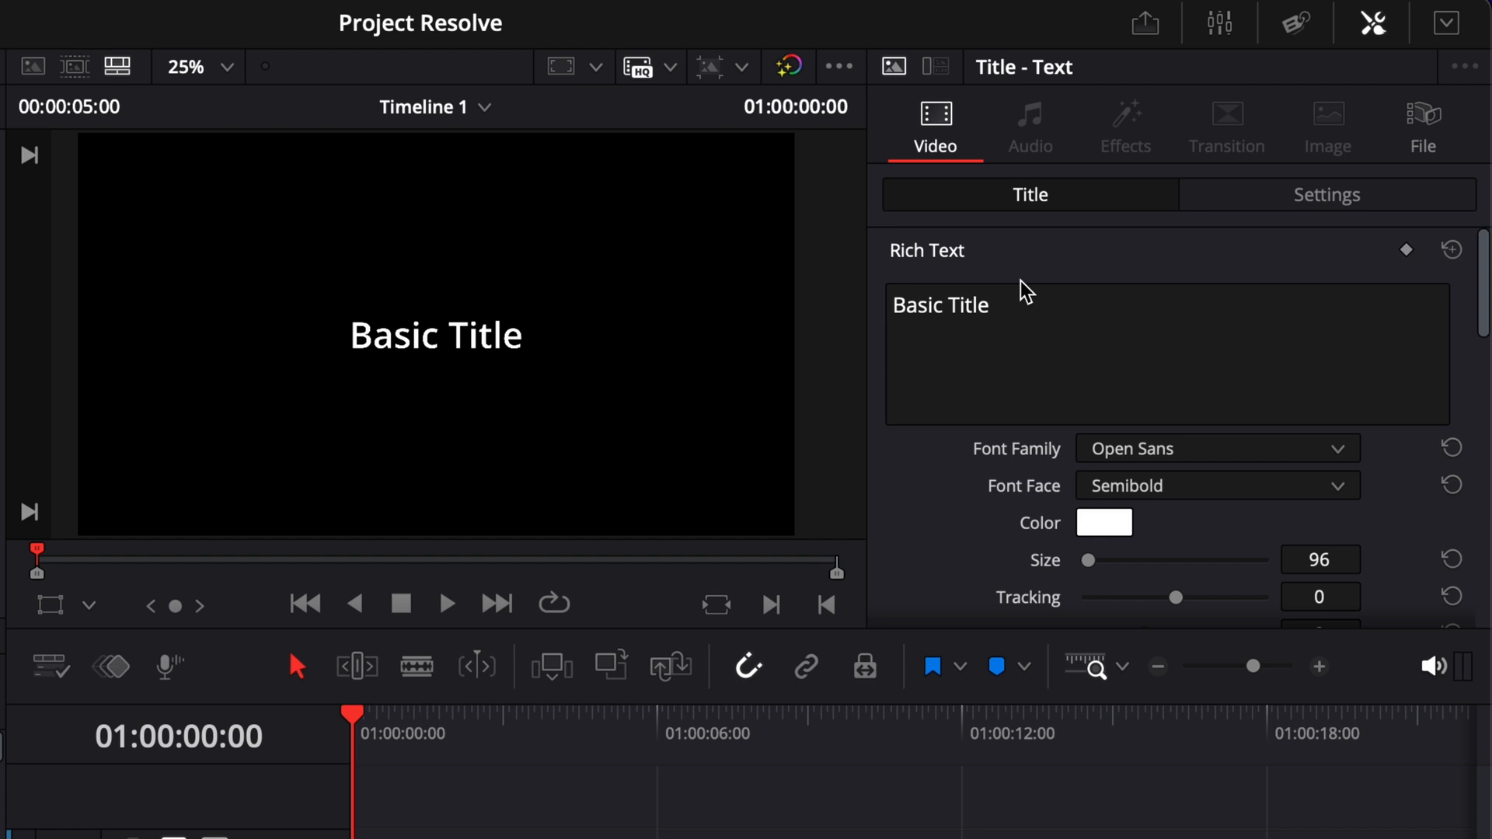
pyautogui.write('QUICK RES')
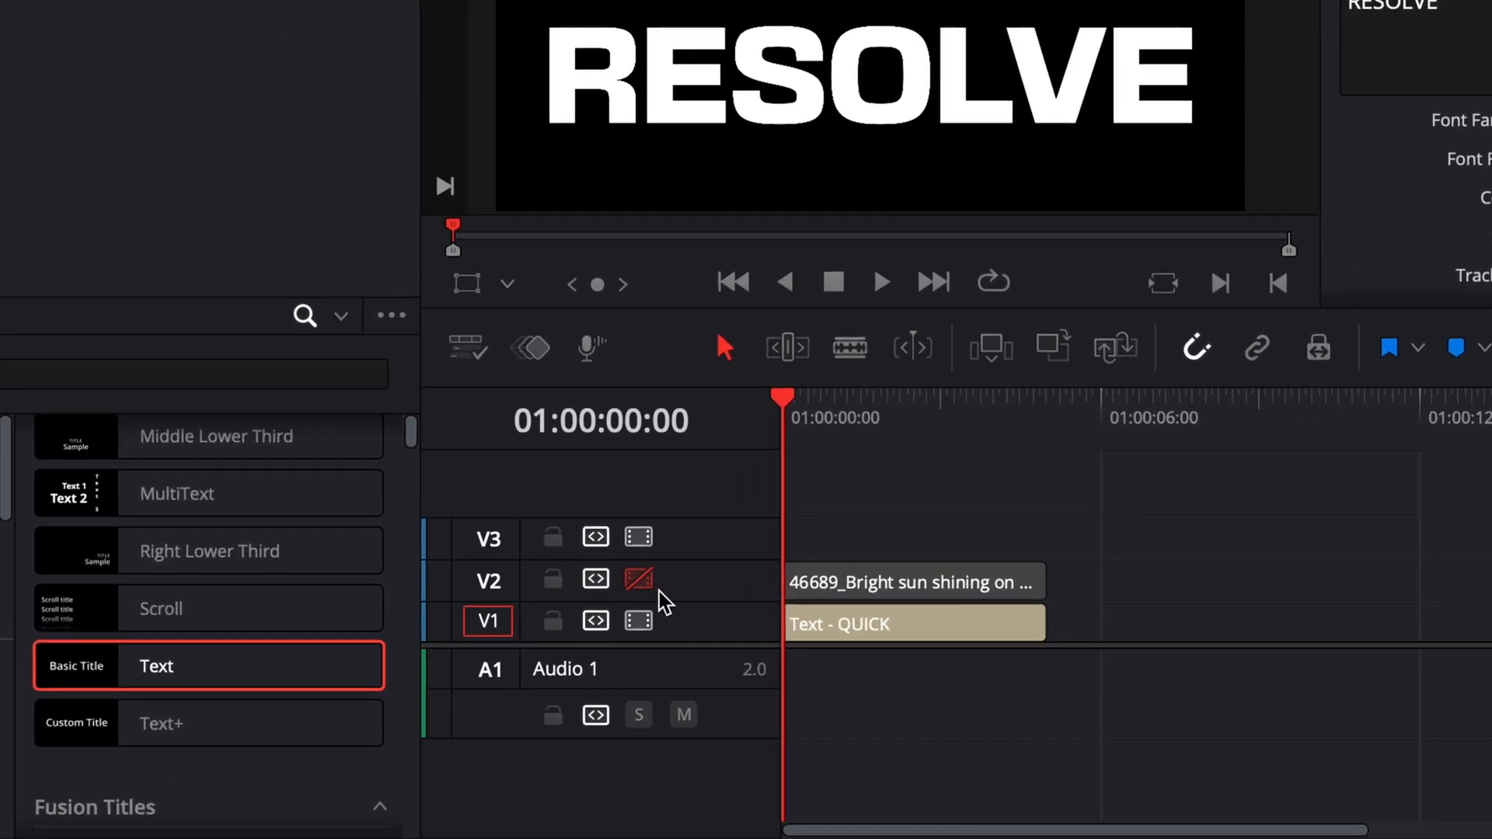
# Re-enable V2 and set the sunrise clip's Composite Mode to Darken
pyautogui.click(912, 582)
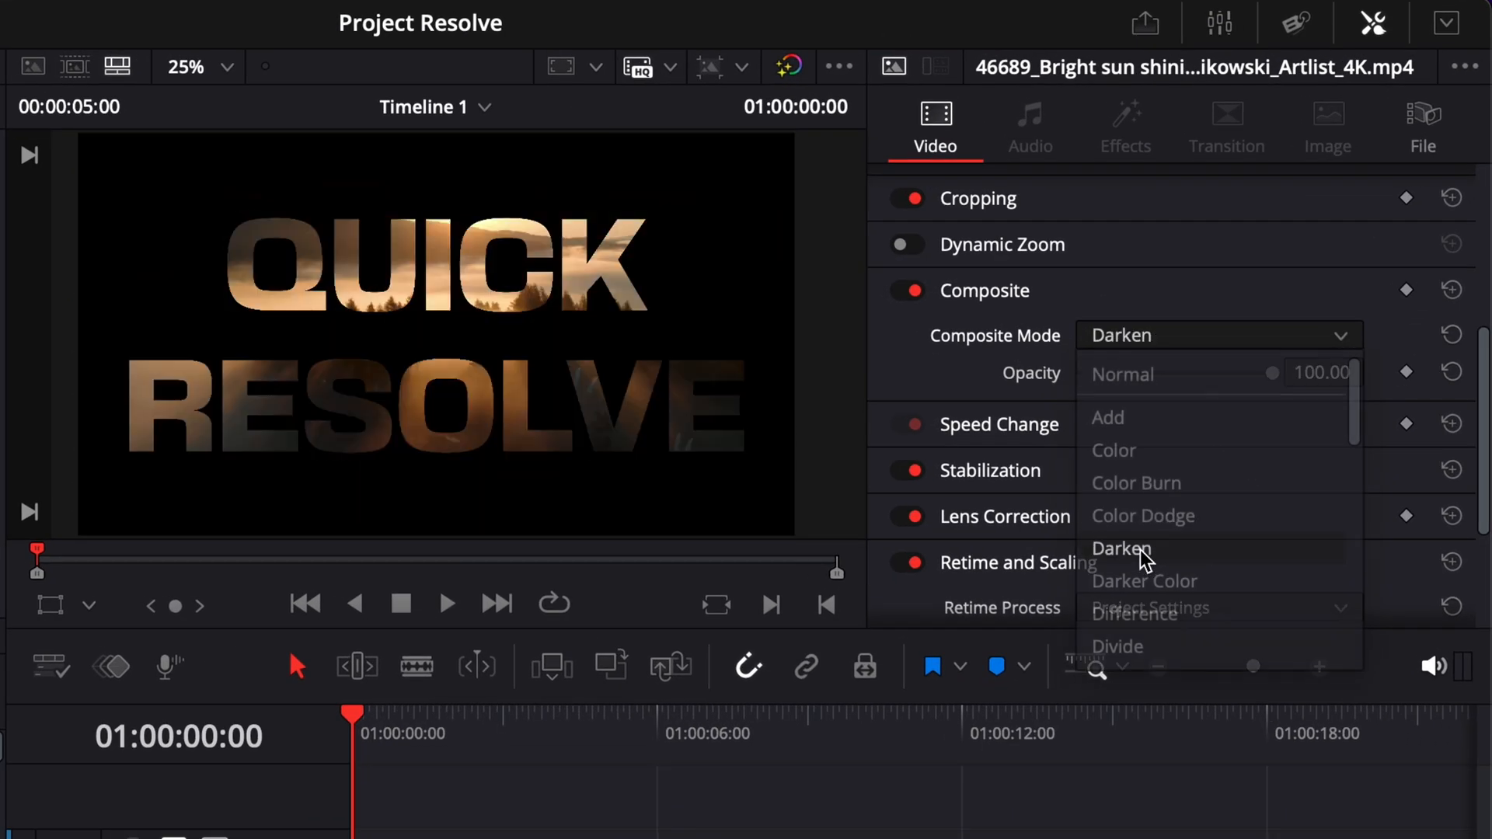
pyautogui.click(1121, 549)
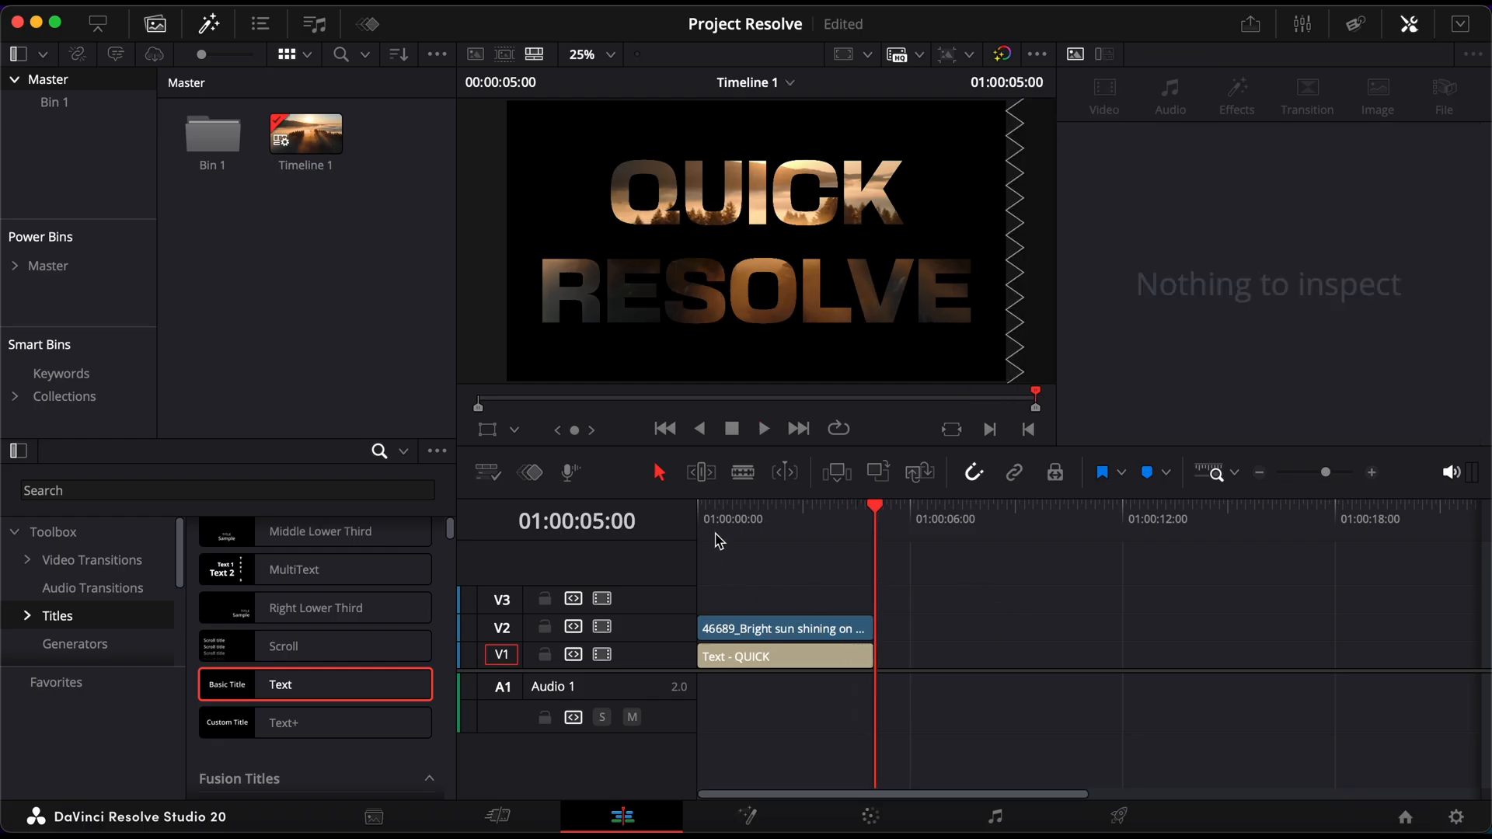
# Change the sunrise clip's Composite Mode to Multiply
pyautogui.click(783, 628)
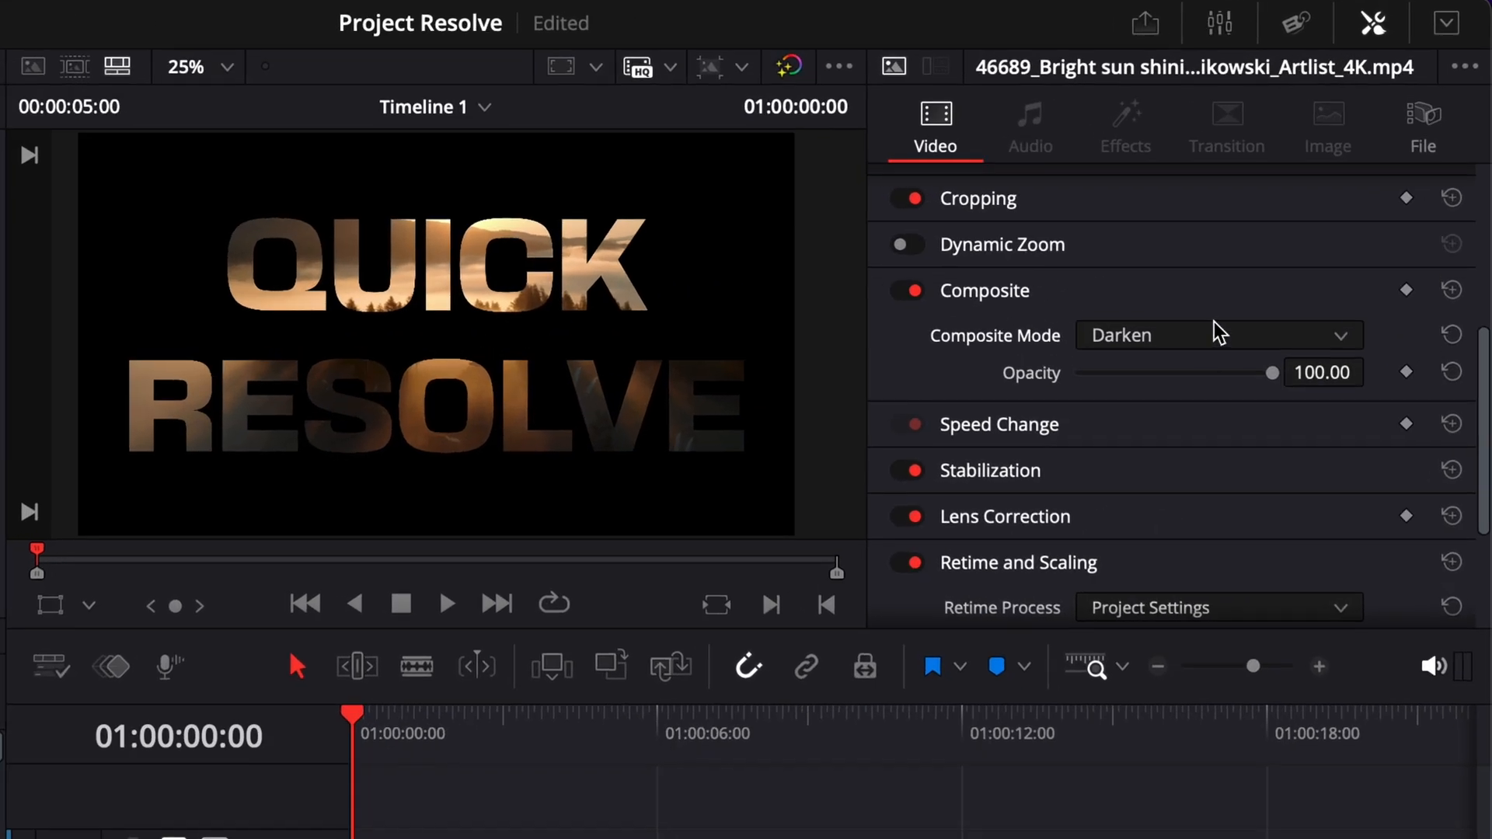
pyautogui.click(1217, 336)
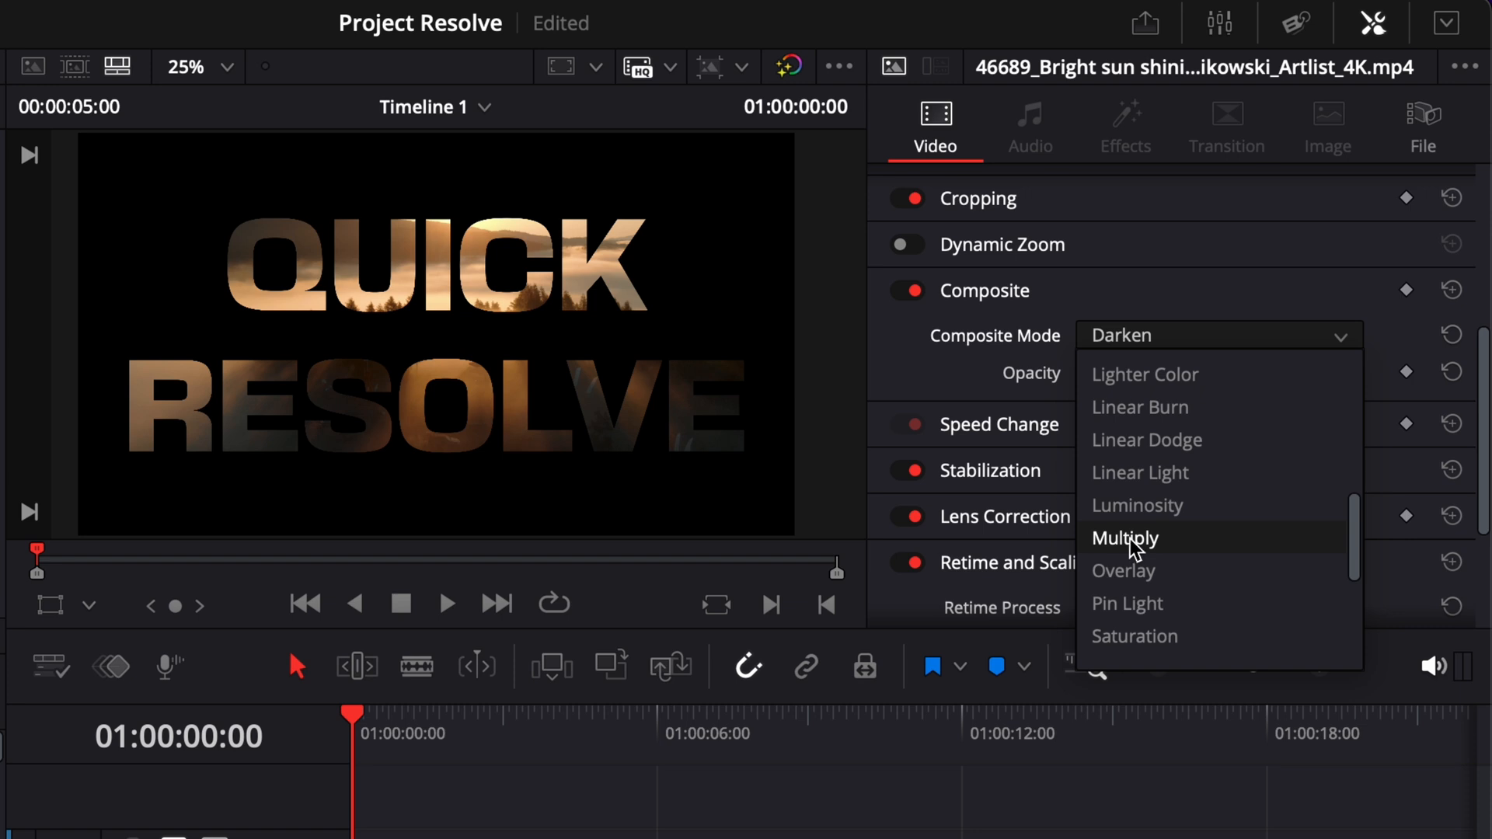
pyautogui.click(1125, 538)
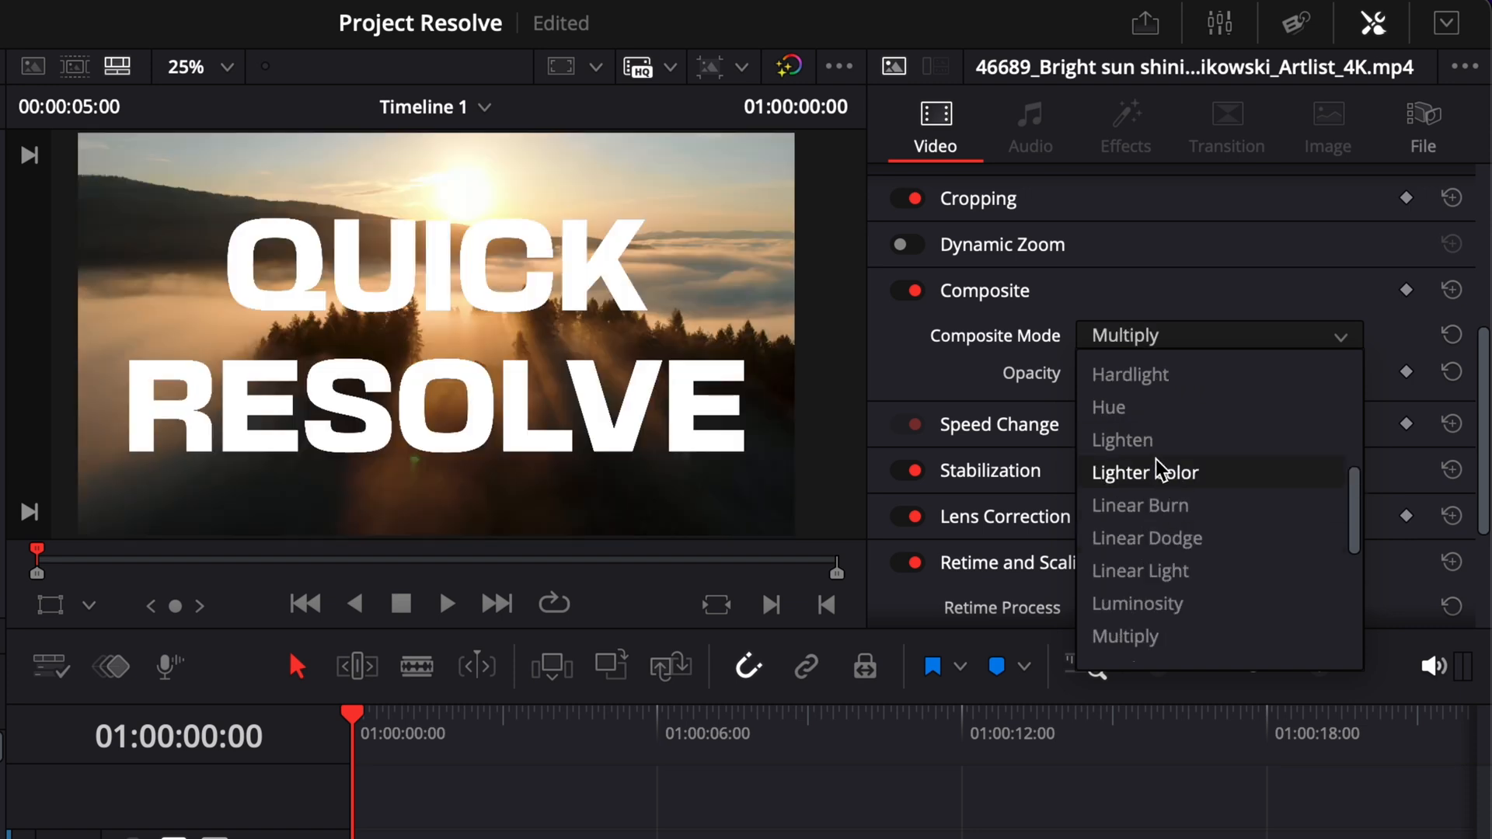